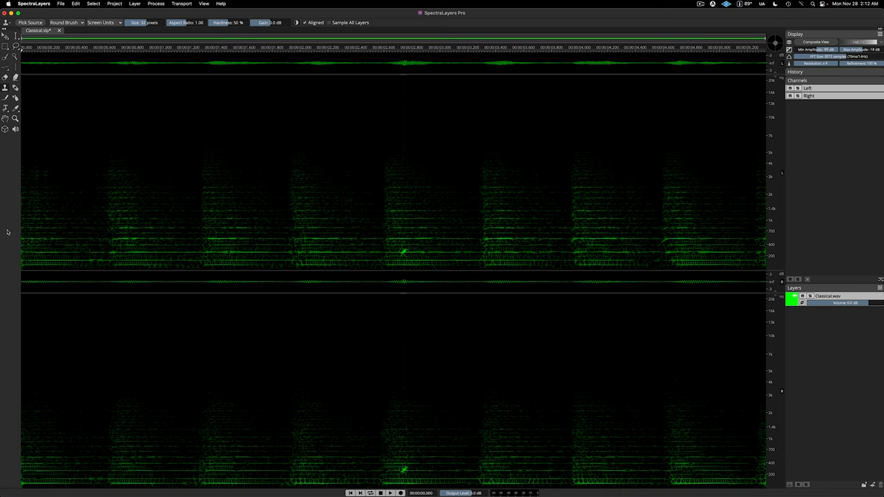
Clone-stamp audio from another spot over the burst in the Classical recording.
{"action": "left_click", "coordinate": [390, 492]}
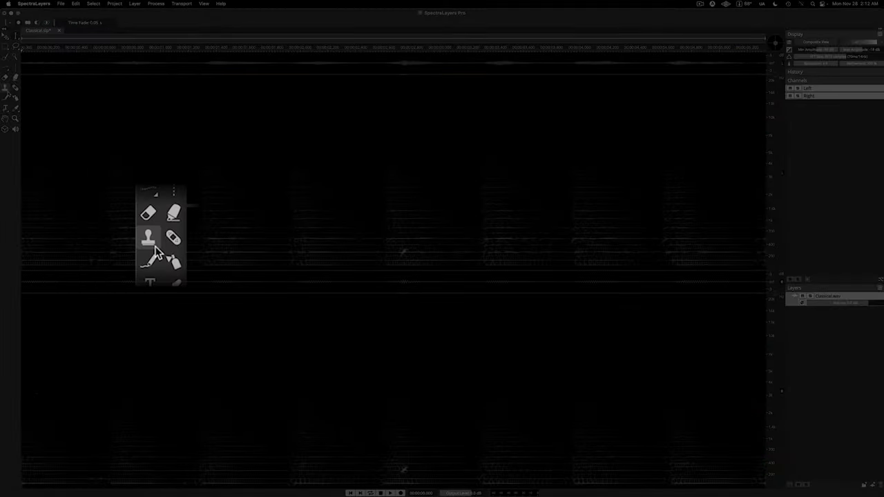
{"action": "left_click", "coordinate": [149, 238]}
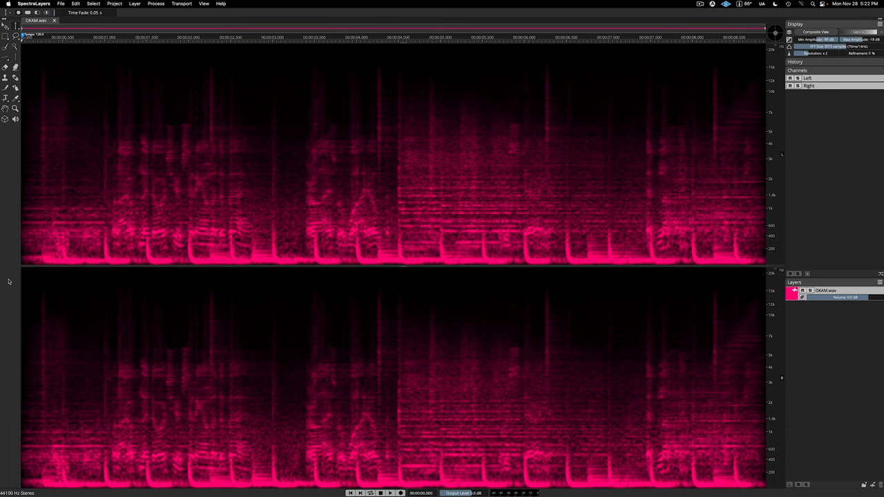
Play OKAM.wav, then unmix it into Vocals, Piano, Drums, Bass and Other stems.
{"action": "left_click", "coordinate": [390, 493]}
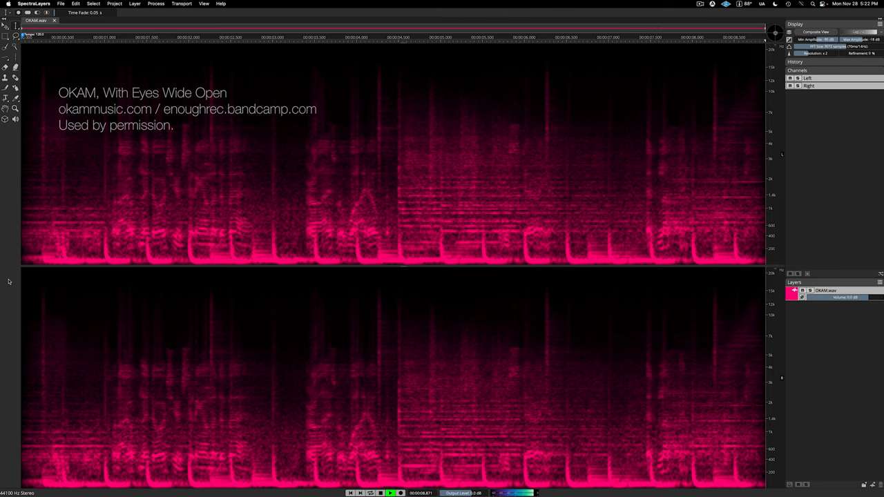
{"action": "left_click", "coordinate": [379, 493]}
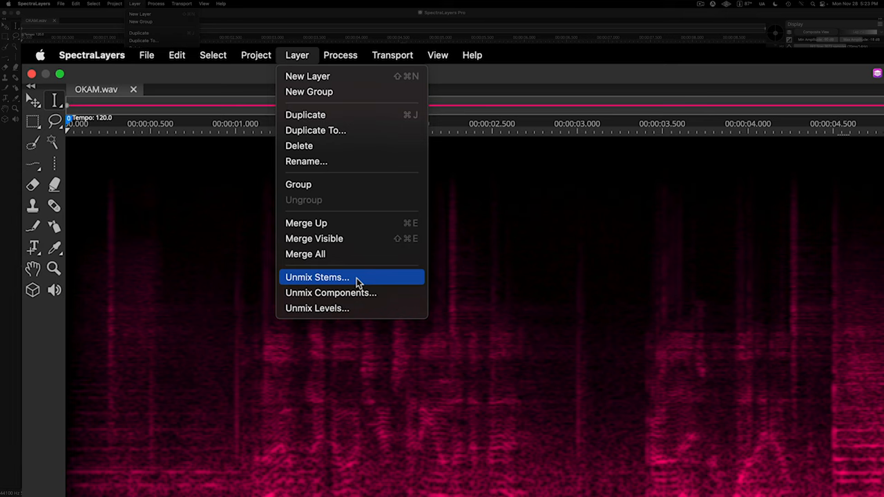
{"action": "left_click", "coordinate": [316, 277]}
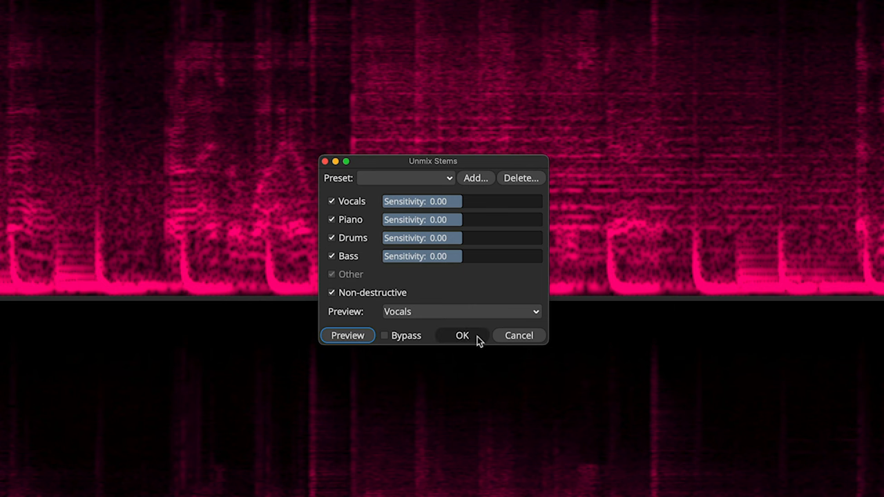
{"action": "left_click", "coordinate": [461, 335]}
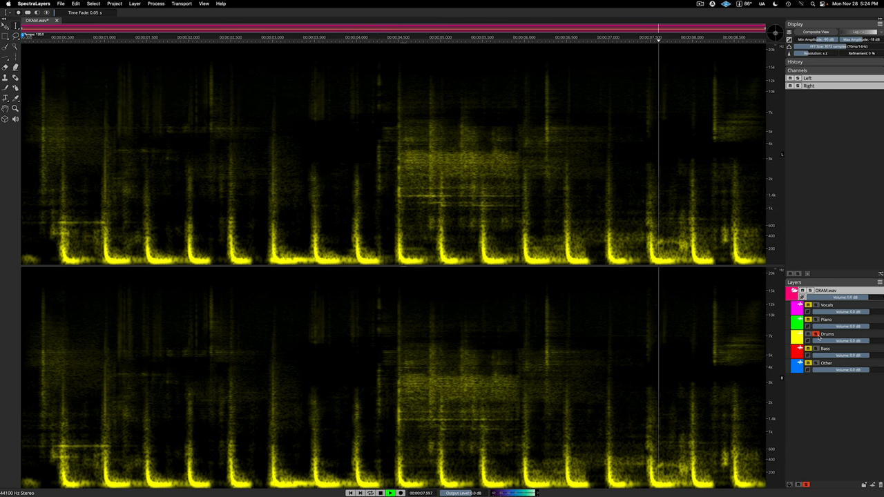
Solo the Drums stem, then the Bass stem, to hear each alone.
{"action": "left_click", "coordinate": [815, 349]}
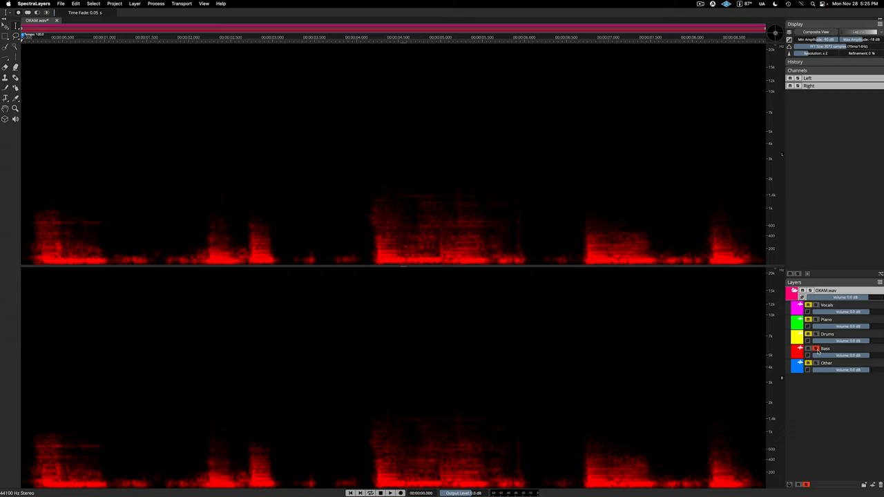
{"action": "left_click", "coordinate": [389, 492]}
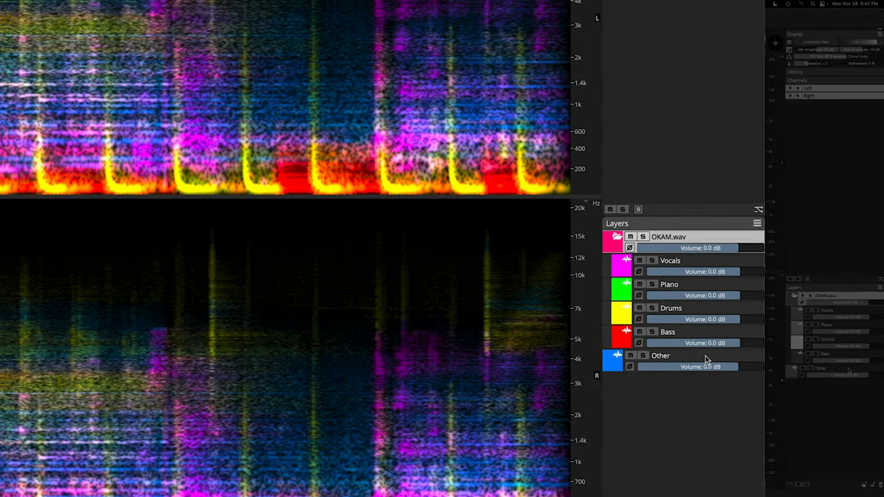
Drag the Other stem directly below Vocals and solo the Vocals stem.
{"action": "left_click", "coordinate": [660, 355]}
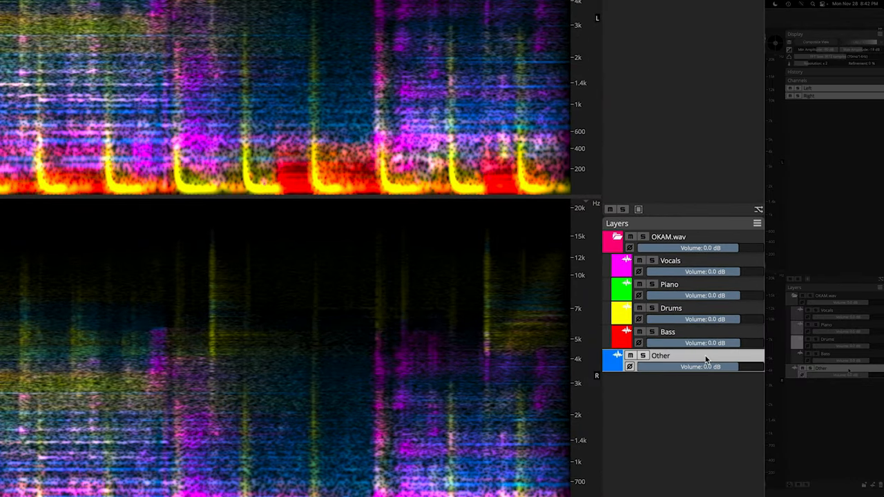
{"action": "left_click_drag", "start_coordinate": [660, 355], "coordinate": [669, 284]}
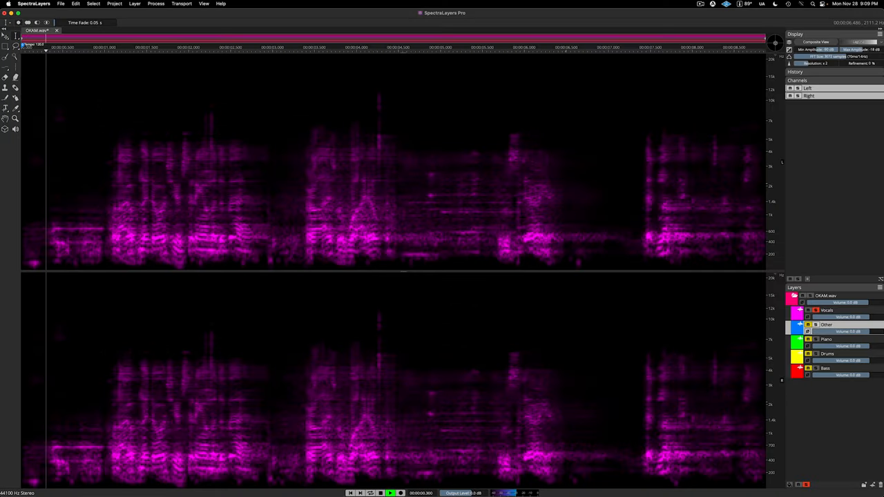
{"action": "left_click", "coordinate": [214, 48]}
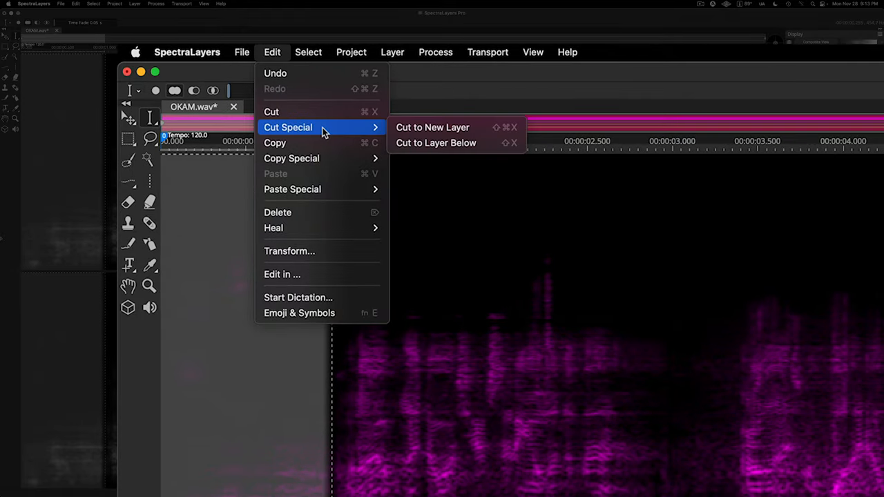
Cut the selected Vocals passages into the Other layer below via Cut to Layer Below.
{"action": "left_click", "coordinate": [433, 127]}
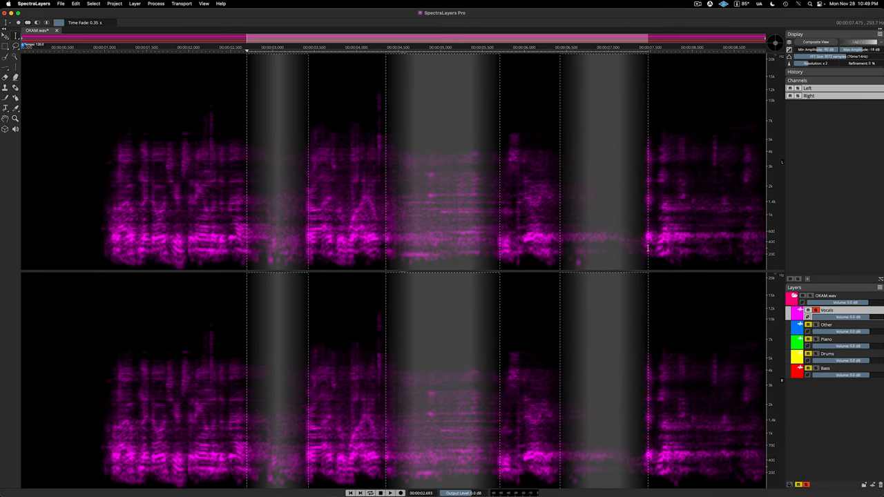
{"action": "left_click", "coordinate": [76, 4]}
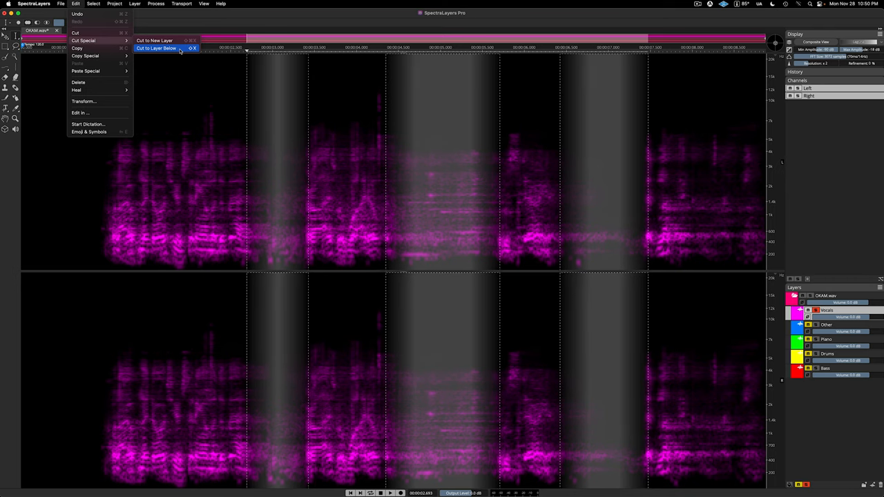
{"action": "left_click", "coordinate": [156, 48]}
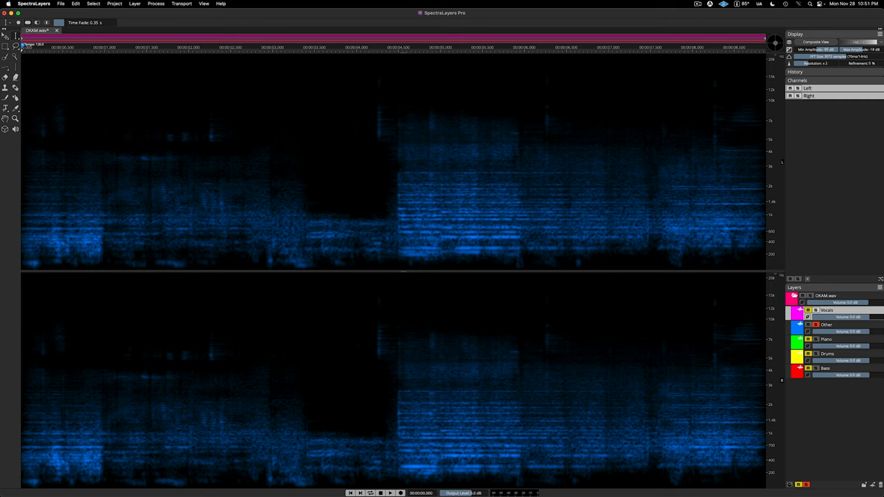
Solo the Other stem and play it back.
{"action": "left_click", "coordinate": [389, 493]}
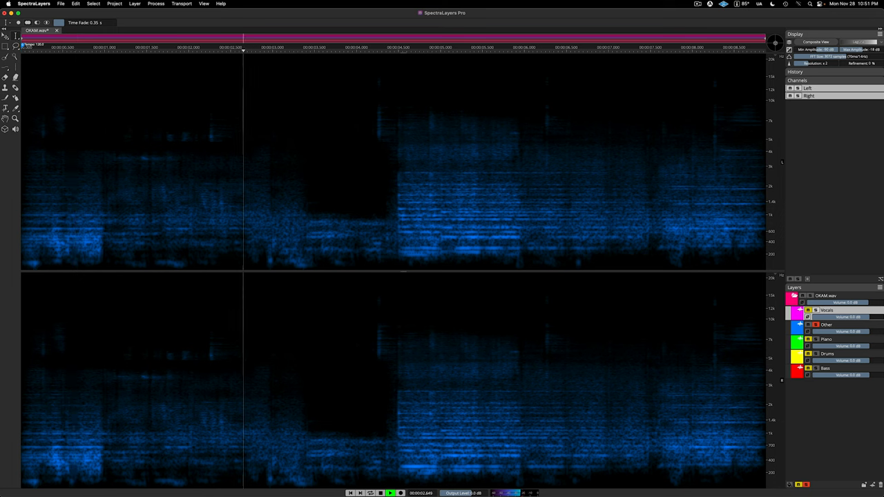
{"action": "left_click", "coordinate": [411, 47]}
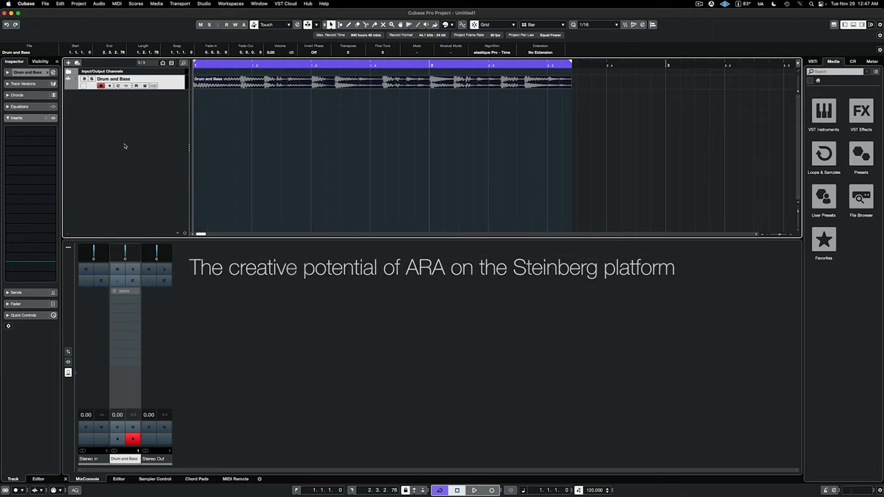
Select the Drum and Bass clip and play the drum loop.
{"action": "left_click", "coordinate": [474, 490]}
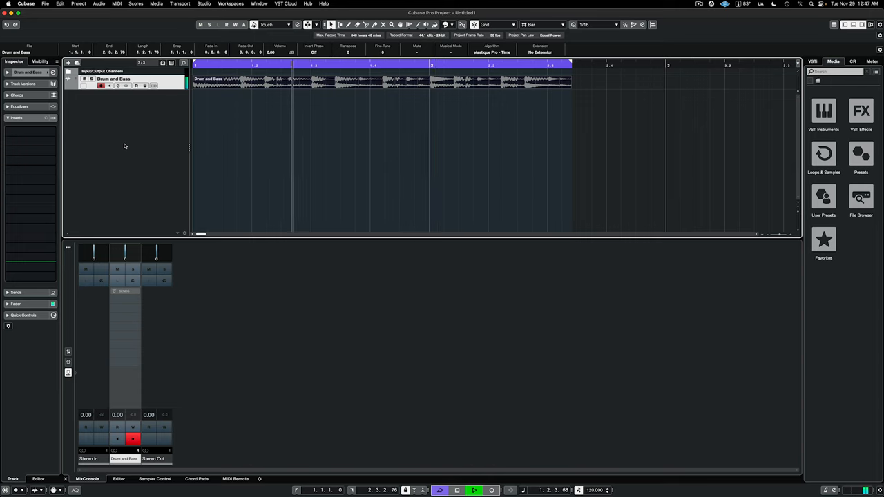
{"action": "left_click", "coordinate": [99, 4]}
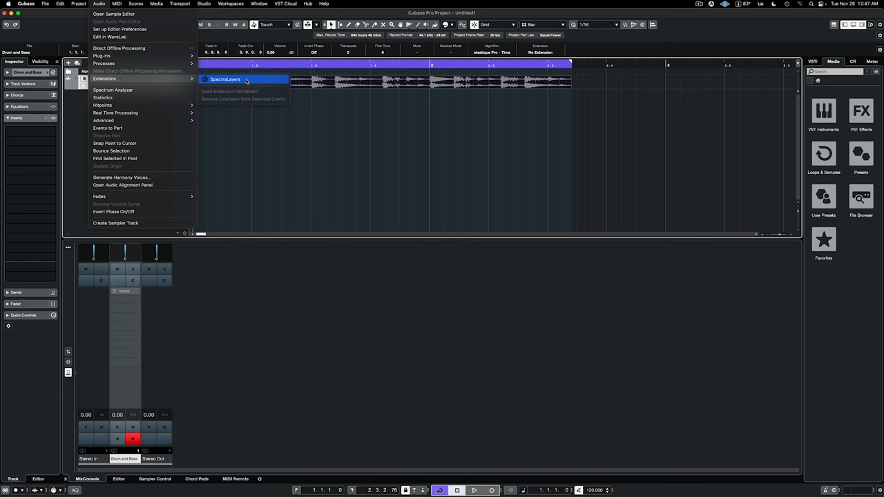
Unmix the loop in SpectraLayers into Tonal, Transient and Noise components, then play them.
{"action": "left_click", "coordinate": [225, 79]}
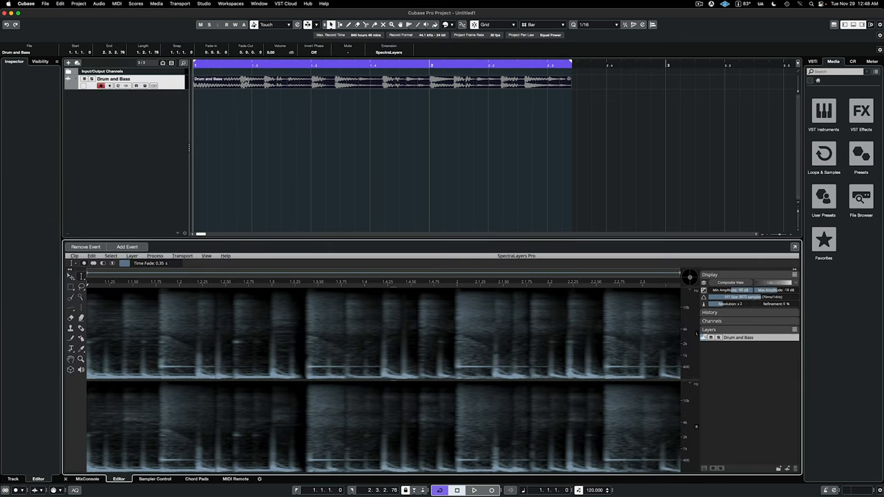
{"action": "left_click", "coordinate": [131, 256]}
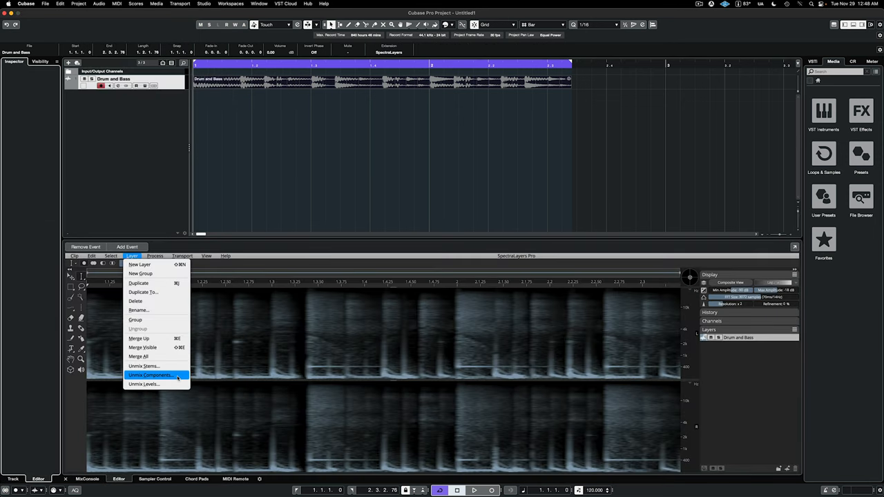
{"action": "left_click", "coordinate": [150, 375]}
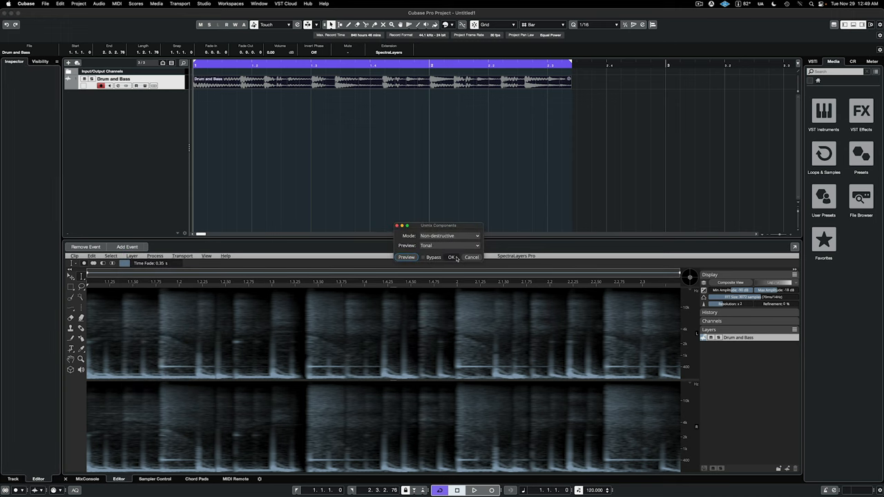
{"action": "left_click", "coordinate": [451, 256]}
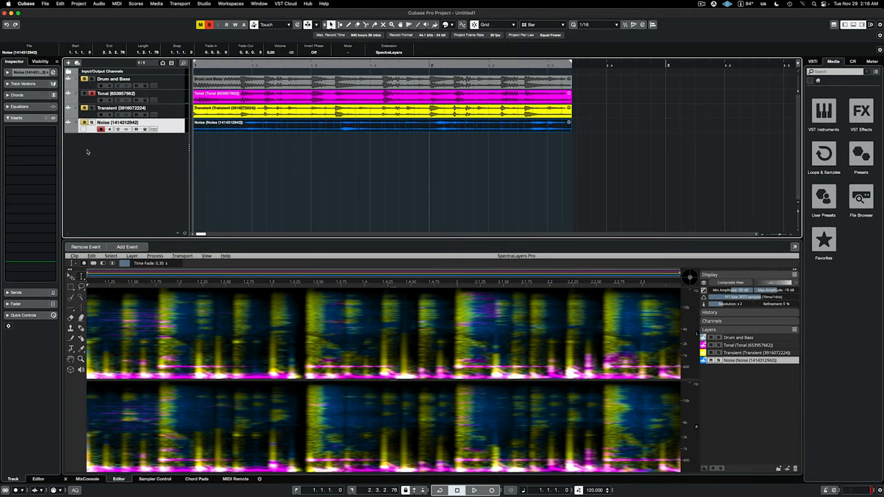
{"action": "left_click", "coordinate": [474, 491]}
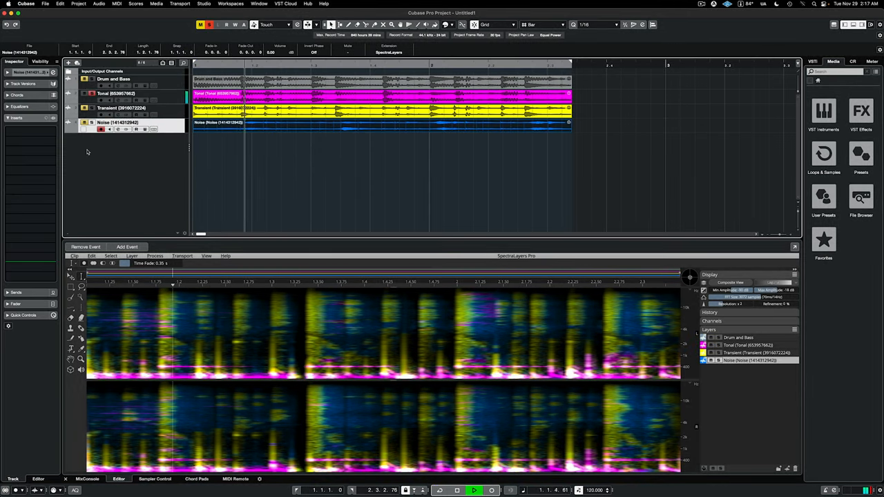